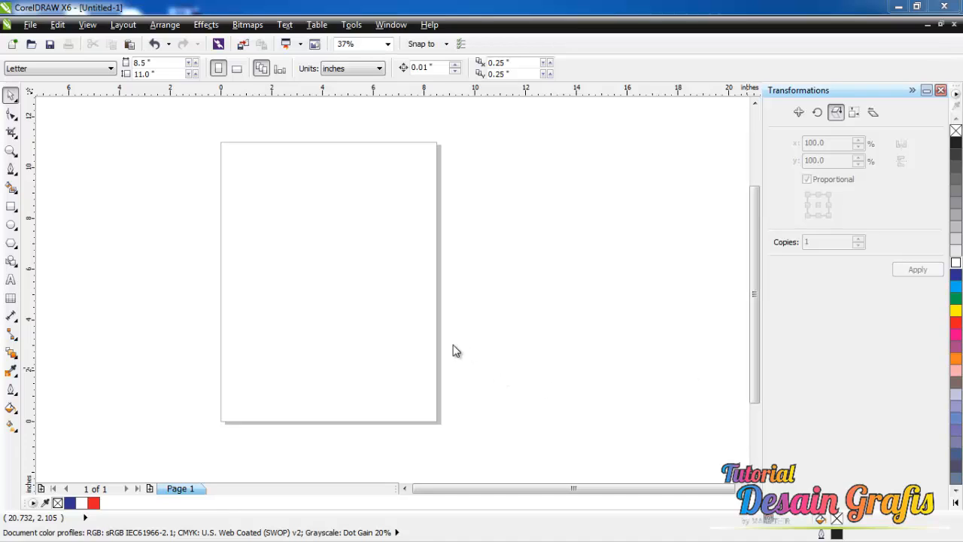
{"action": "mouse_move", "coordinate": [357, 261]}
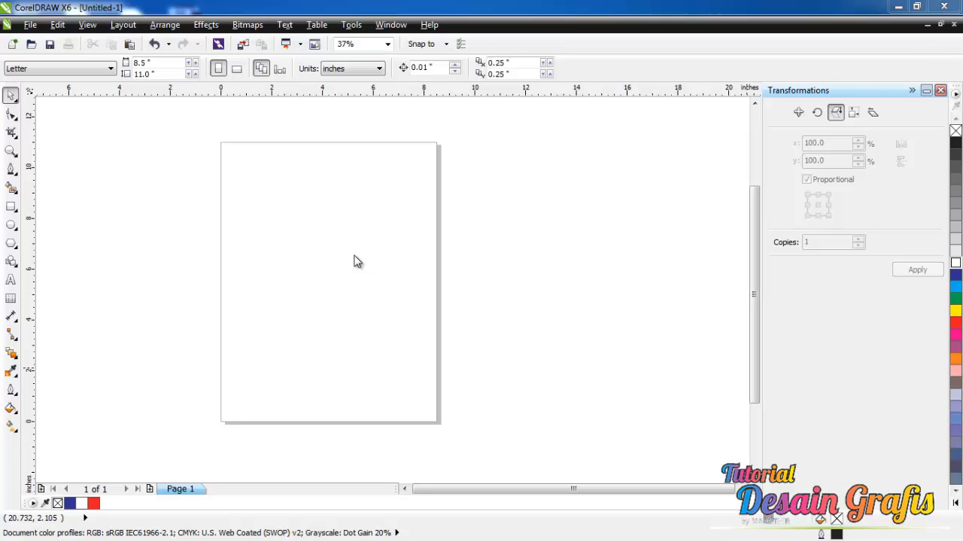
{"action": "mouse_move", "coordinate": [232, 193]}
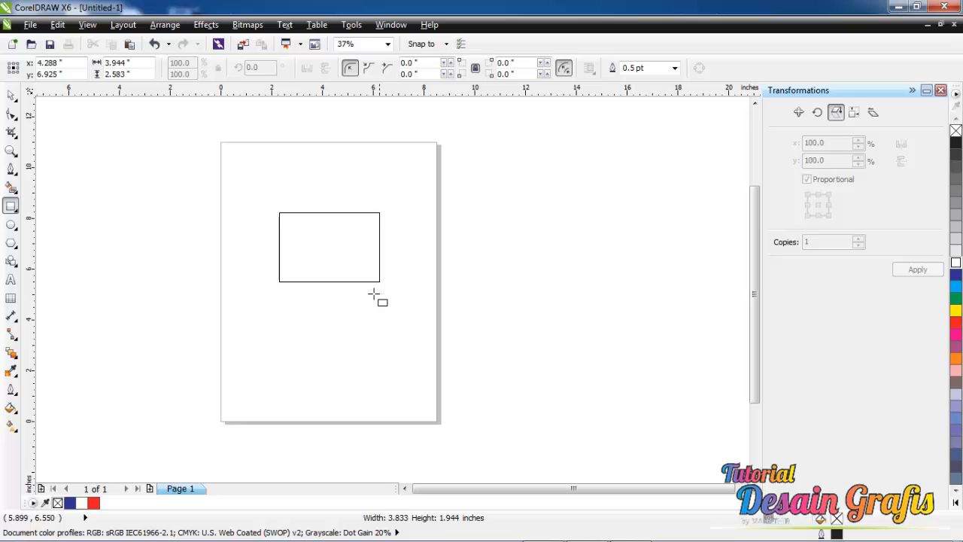
Reshape the rectangle into an even square about 4.8 inches per side
{"action": "left_click_drag", "start_coordinate": [374, 293], "coordinate": [368, 389]}
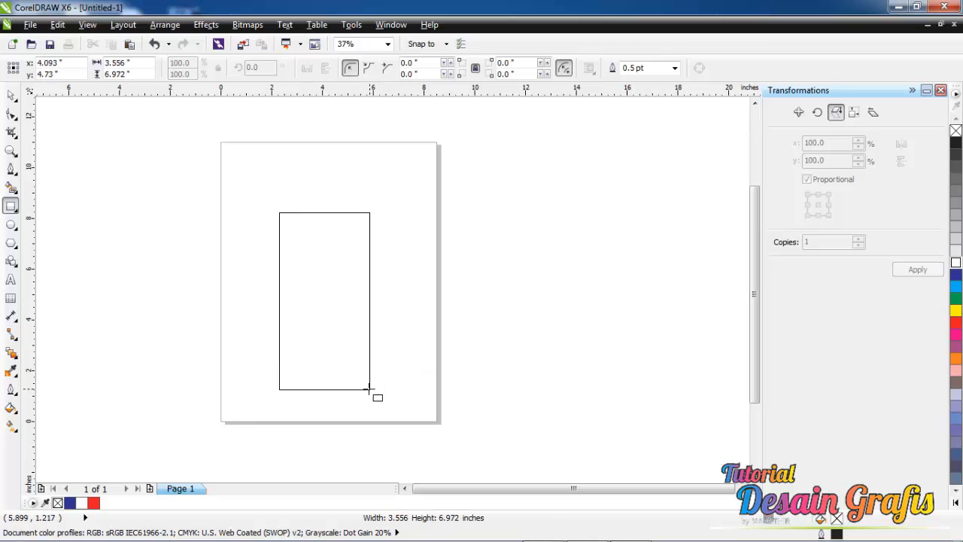
{"action": "left_click_drag", "start_coordinate": [370, 390], "coordinate": [370, 391]}
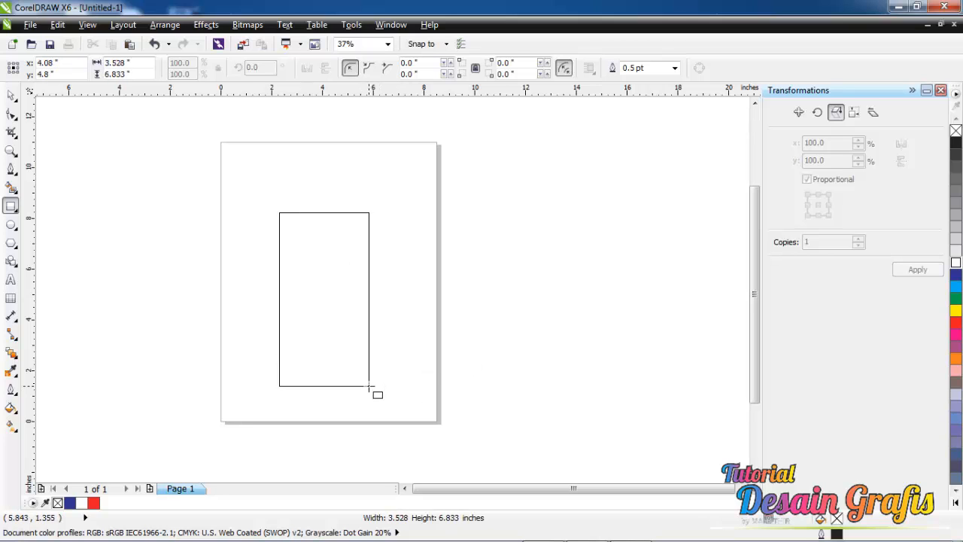
{"action": "left_click_drag", "start_coordinate": [369, 385], "coordinate": [401, 339]}
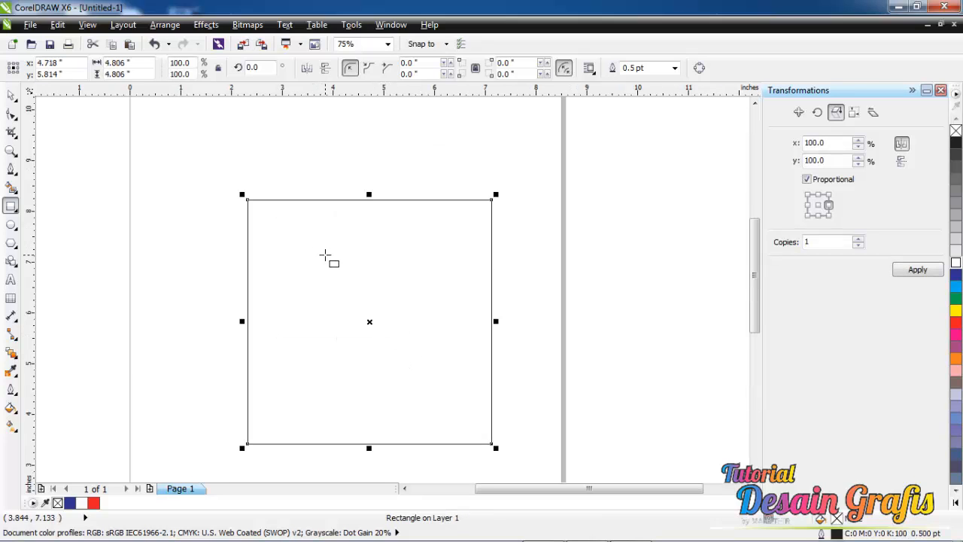
{"action": "mouse_move", "coordinate": [12, 207]}
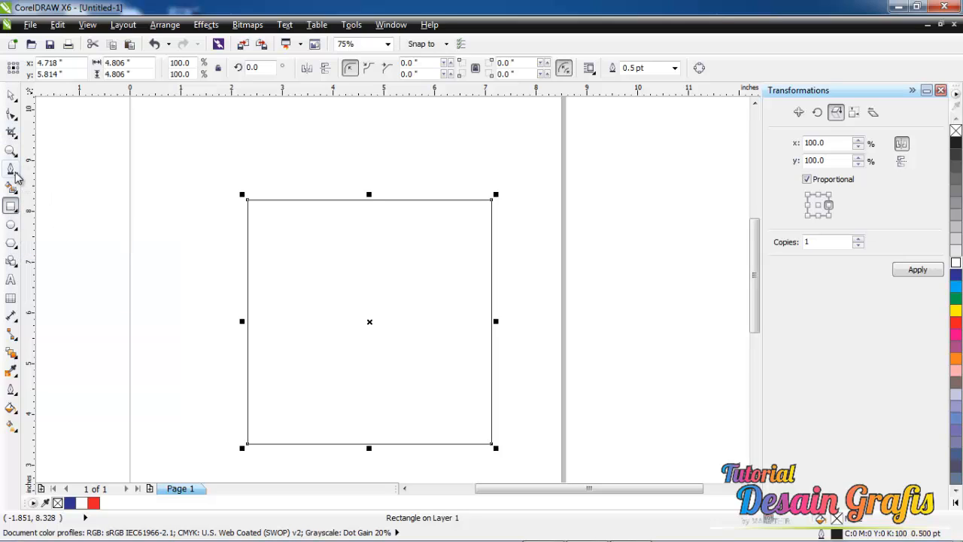
With the Pen tool, draw the first narrow wedge up from the square's bottom-left corner
{"action": "left_click", "coordinate": [12, 169]}
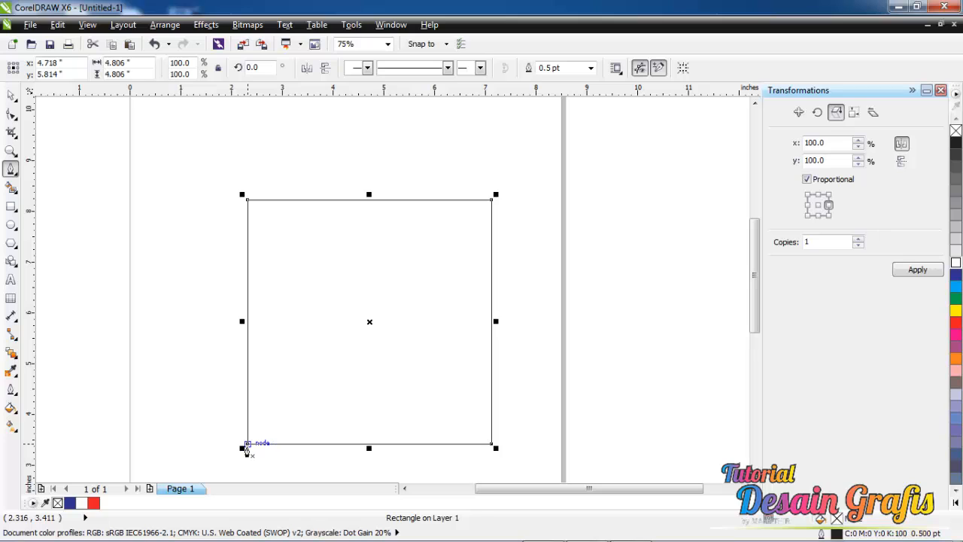
{"action": "left_click_drag", "start_coordinate": [244, 443], "coordinate": [297, 147]}
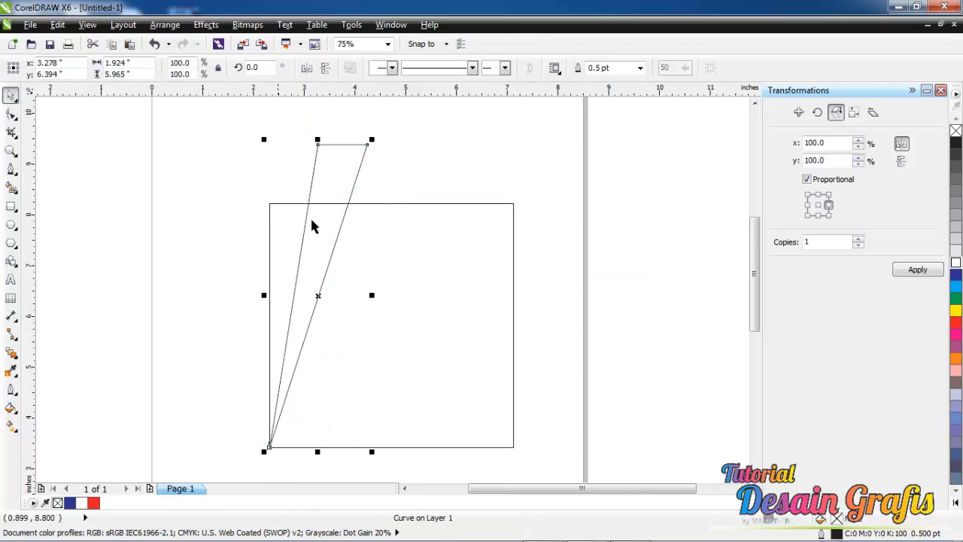
{"action": "mouse_move", "coordinate": [280, 261]}
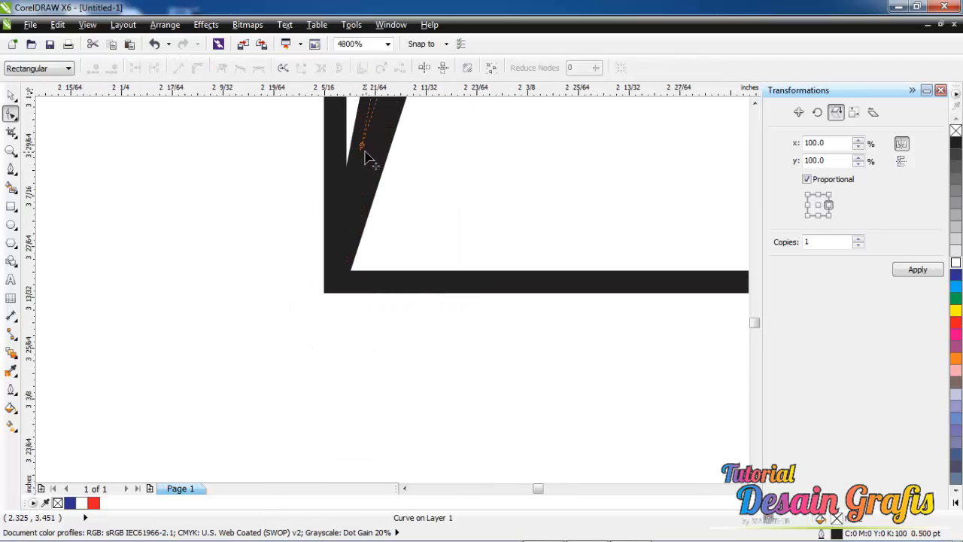
Adjust the wedge's tip and top-right nodes into place with the Shape tool
{"action": "left_click_drag", "start_coordinate": [363, 146], "coordinate": [332, 282]}
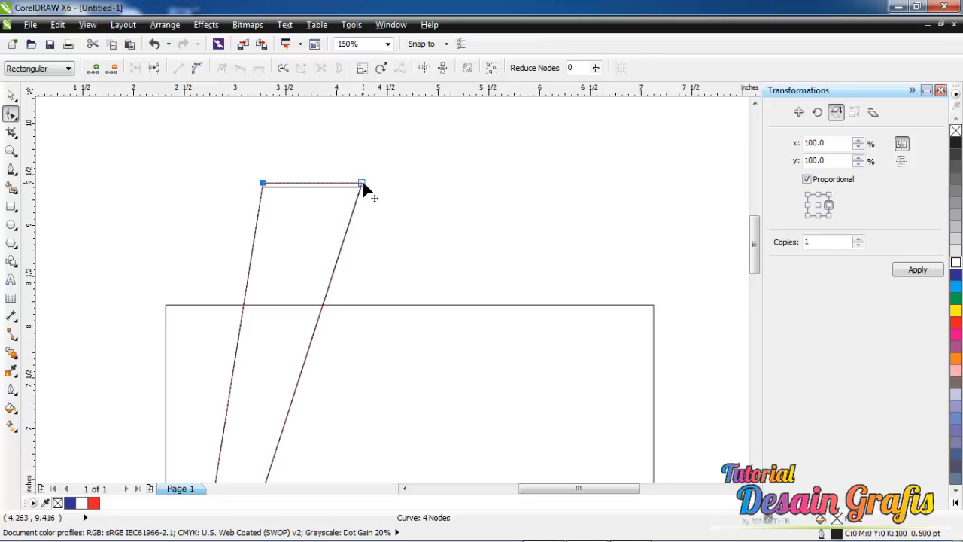
{"action": "left_click_drag", "start_coordinate": [363, 185], "coordinate": [341, 195]}
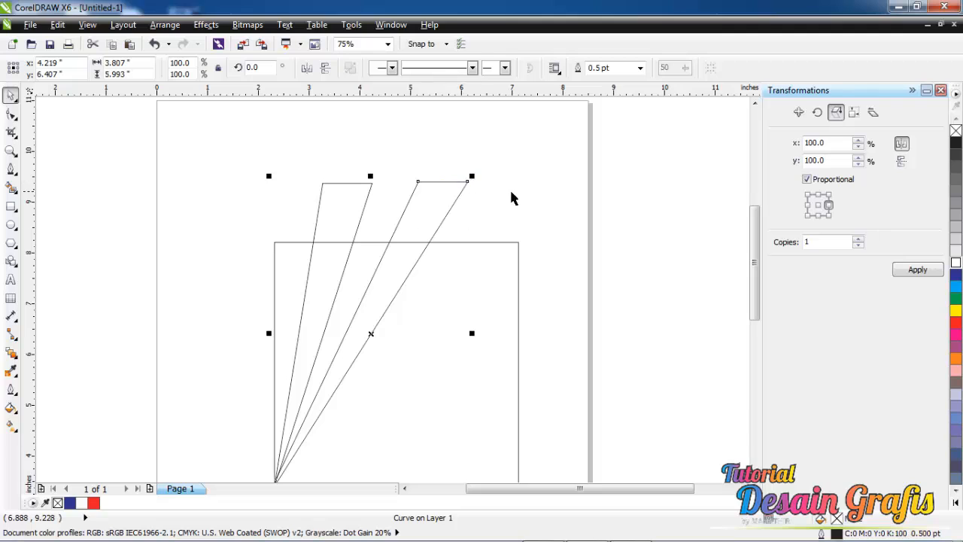
{"action": "mouse_move", "coordinate": [475, 363]}
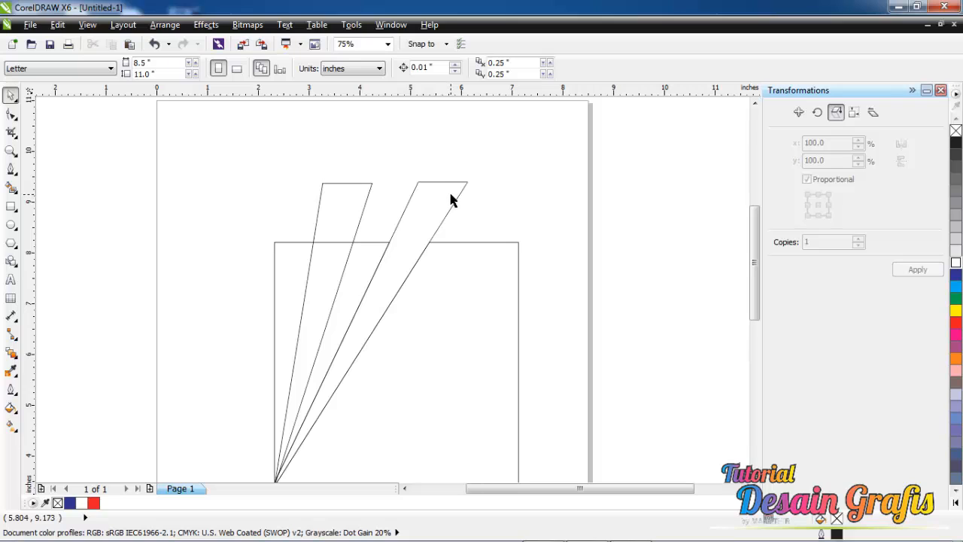
Select the square with a wedge and Trim the wedge's shape out of it
{"action": "left_click", "coordinate": [452, 192]}
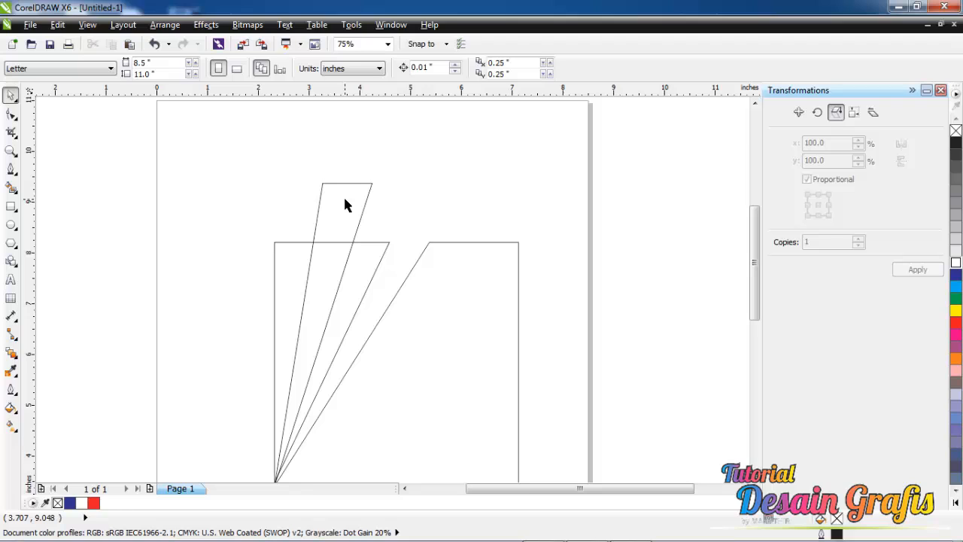
{"action": "left_click", "coordinate": [346, 203]}
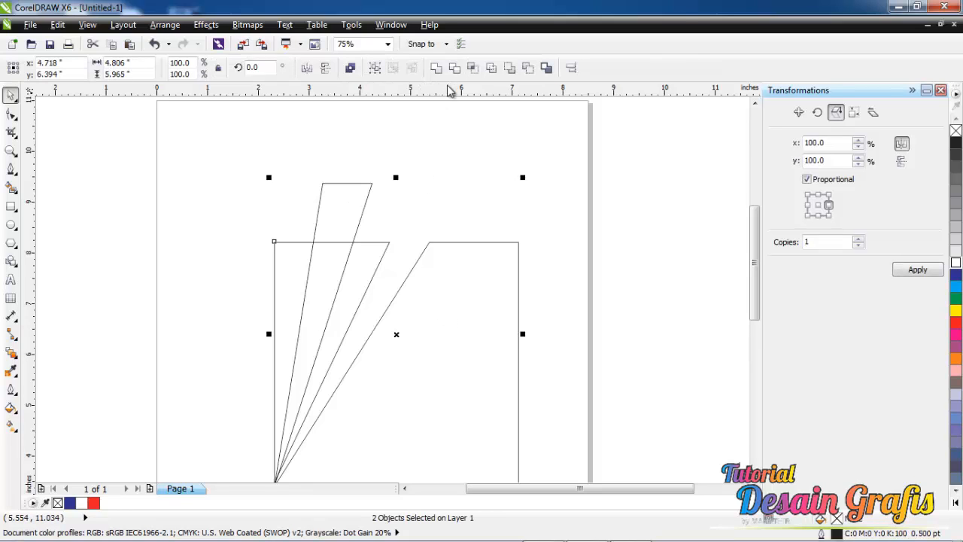
{"action": "mouse_move", "coordinate": [455, 68]}
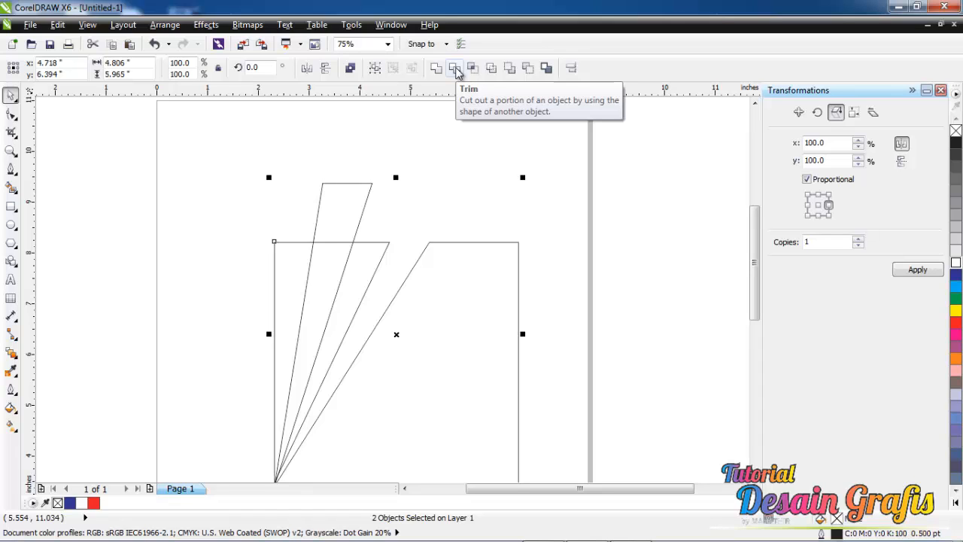
{"action": "left_click", "coordinate": [454, 69]}
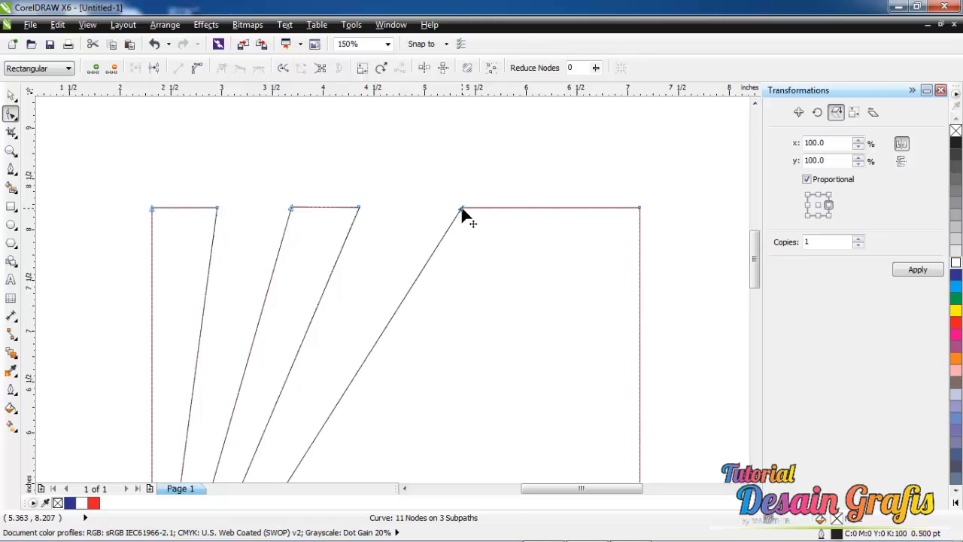
{"action": "left_click_drag", "start_coordinate": [463, 210], "coordinate": [425, 209]}
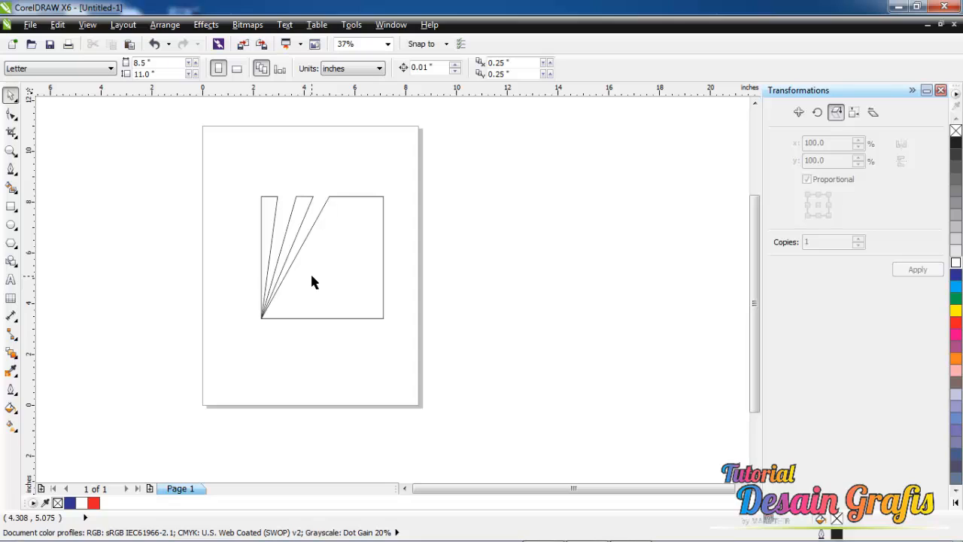
{"action": "mouse_move", "coordinate": [331, 284]}
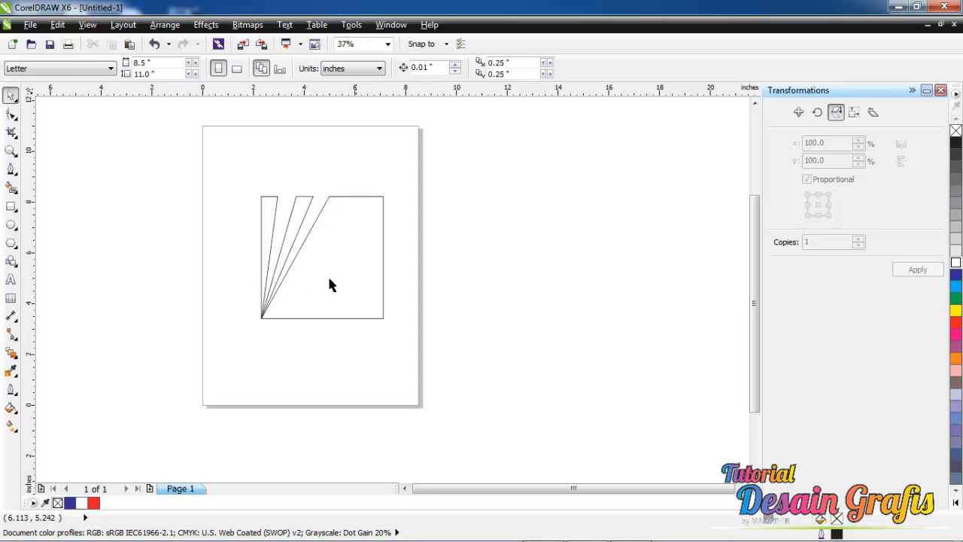
{"action": "mouse_move", "coordinate": [11, 282]}
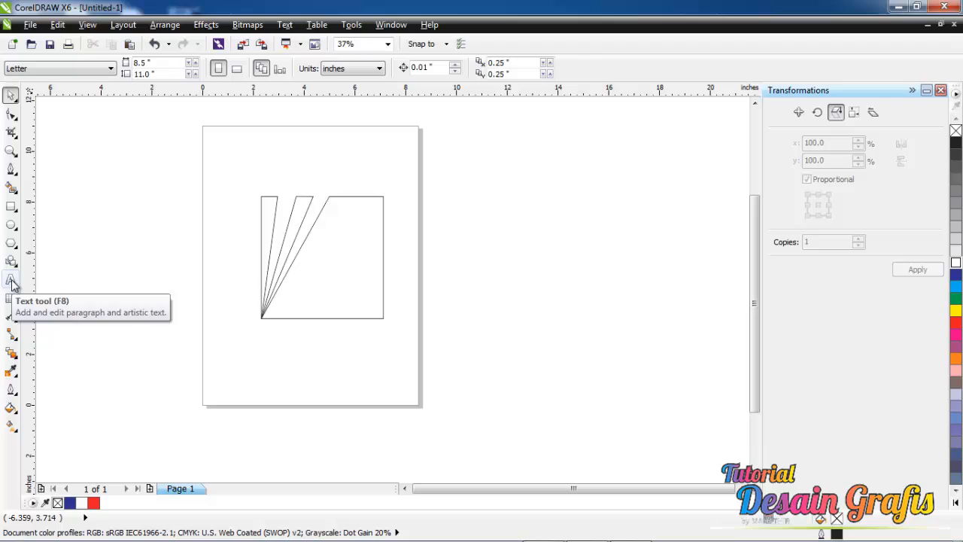
Start a FOX text inside the square and set it to Arial Black
{"action": "left_click", "coordinate": [11, 279]}
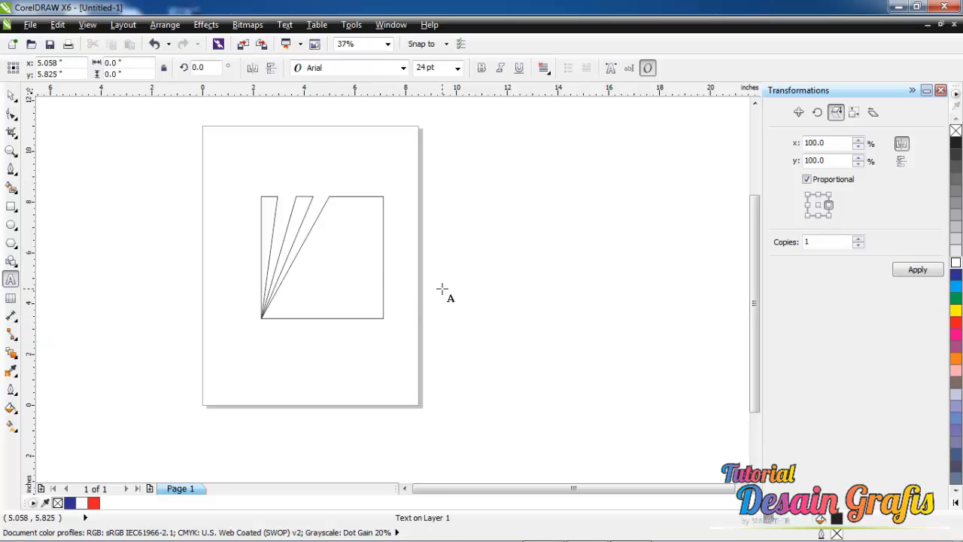
{"action": "left_click", "coordinate": [338, 253]}
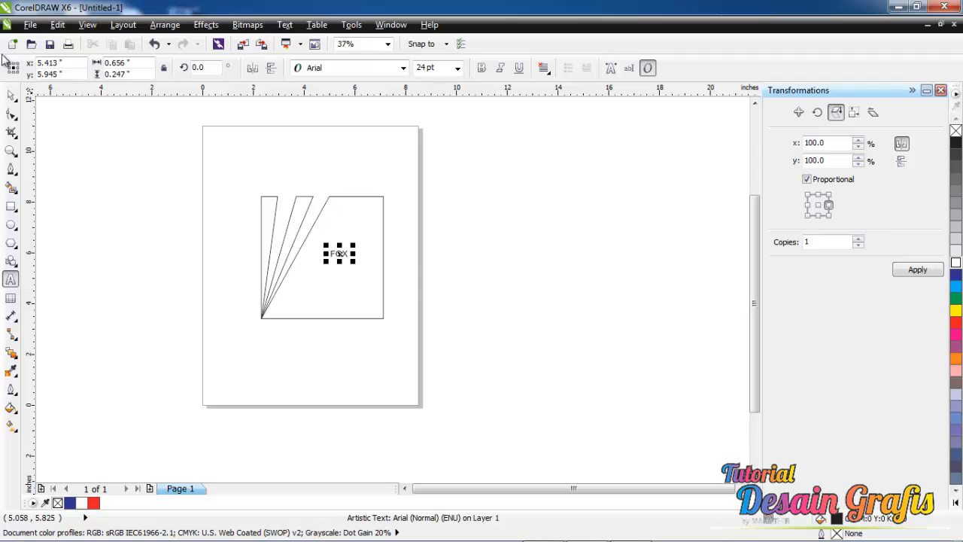
{"action": "left_click", "coordinate": [404, 68]}
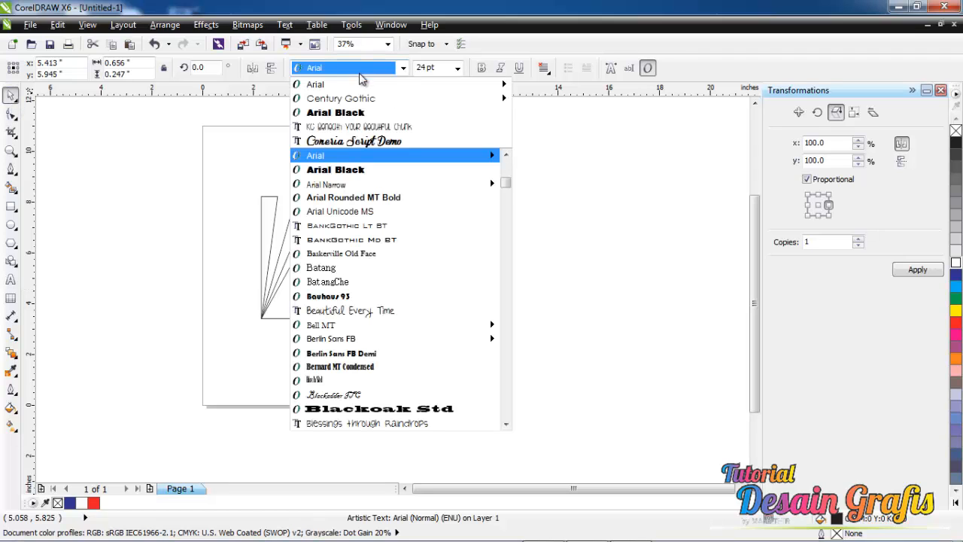
{"action": "left_click", "coordinate": [334, 169]}
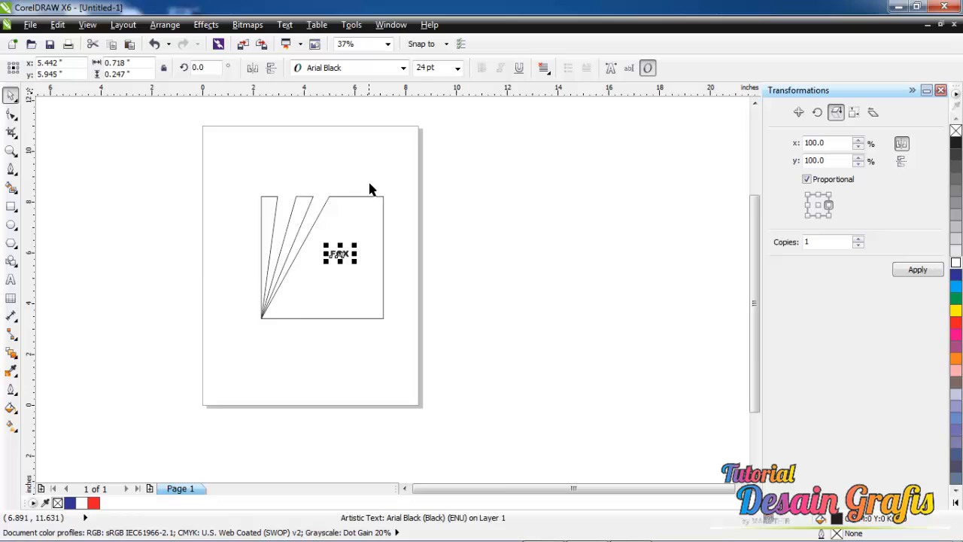
{"action": "type", "text": "75"}
{"action": "type", "text": "NEWS"}
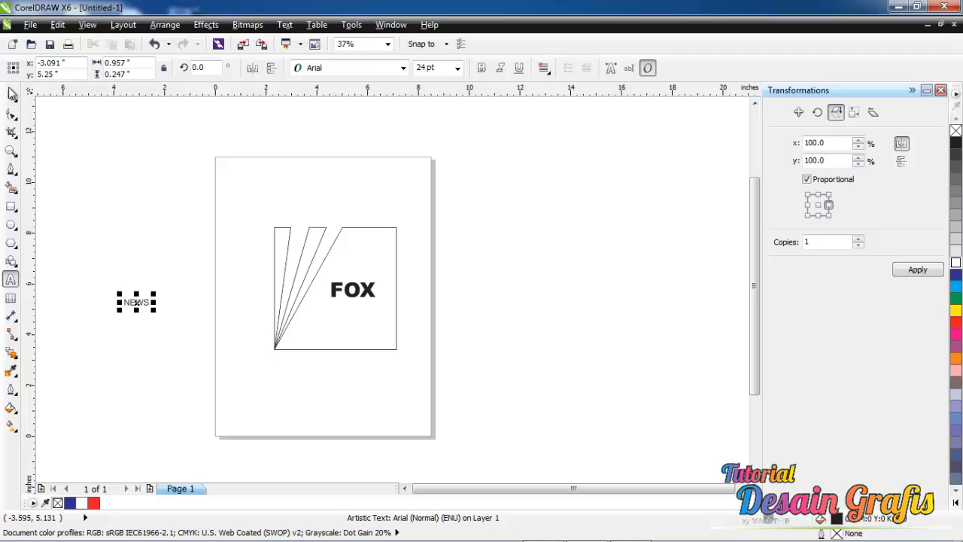
Set NEWS to Arial Black and move it into the square below FOX
{"action": "left_click", "coordinate": [403, 68]}
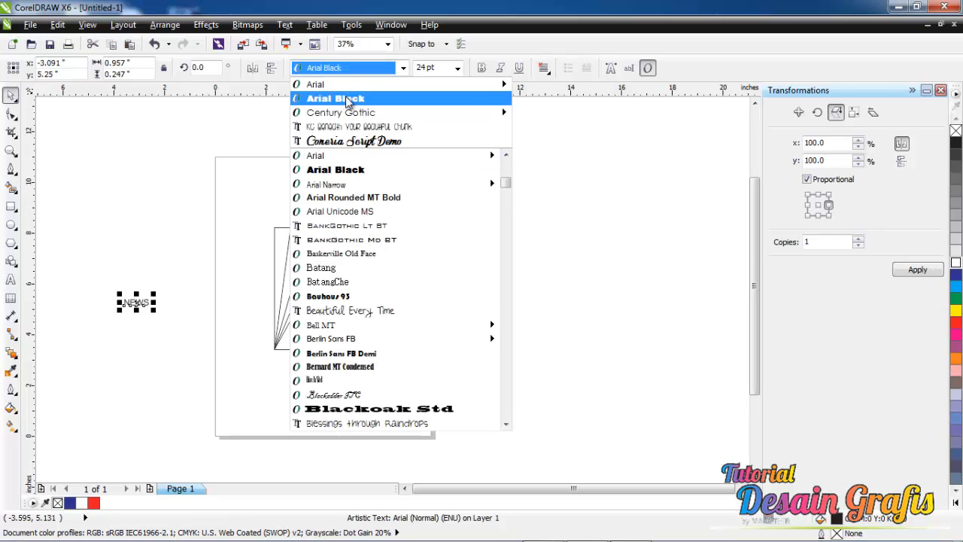
{"action": "left_click", "coordinate": [334, 97]}
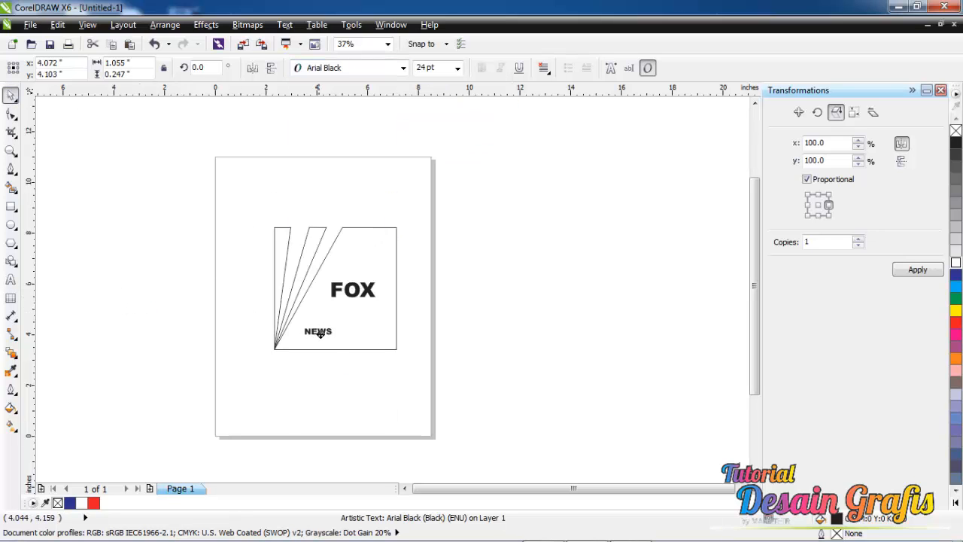
{"action": "left_click_drag", "start_coordinate": [318, 331], "coordinate": [397, 290]}
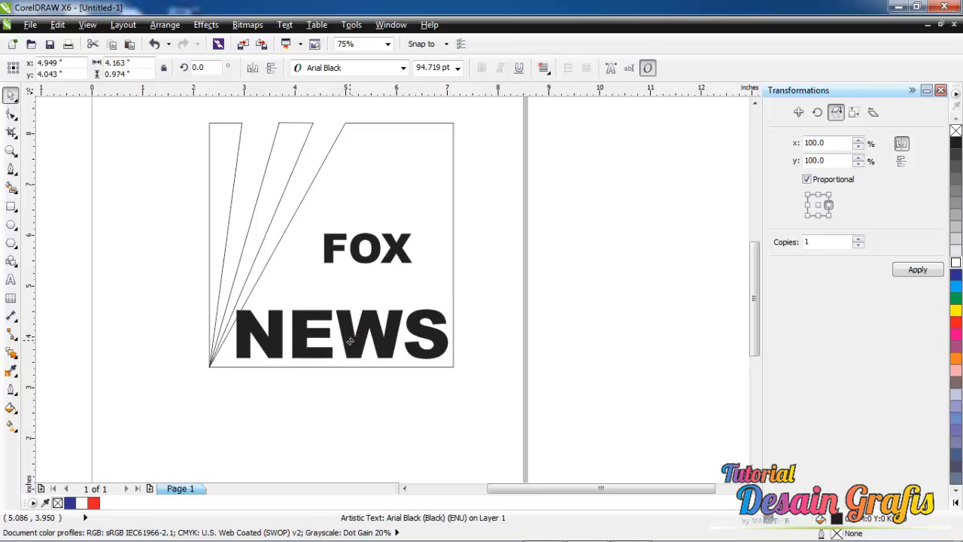
Scale and position FOX and NEWS stacked in the square's lower right beside the wedges
{"action": "left_click", "coordinate": [342, 336]}
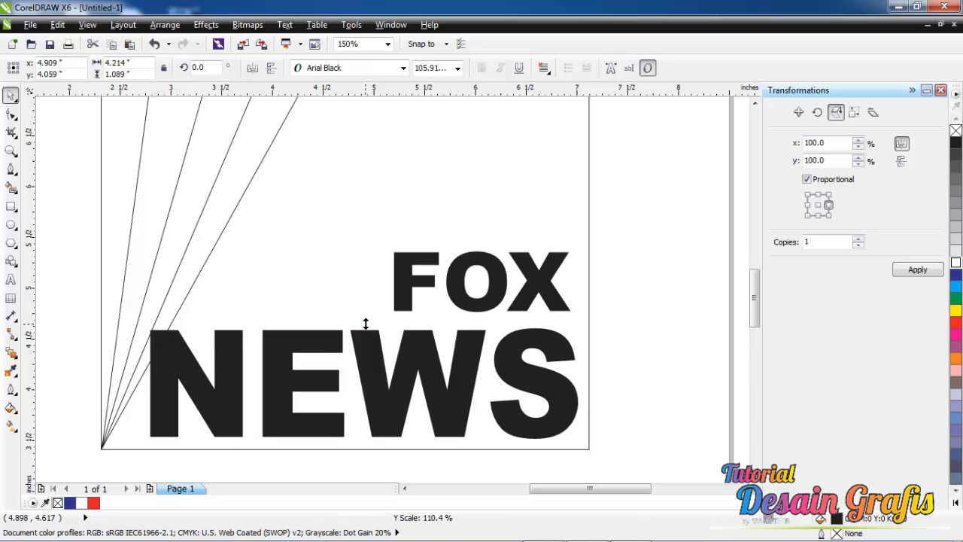
{"action": "left_click", "coordinate": [482, 281]}
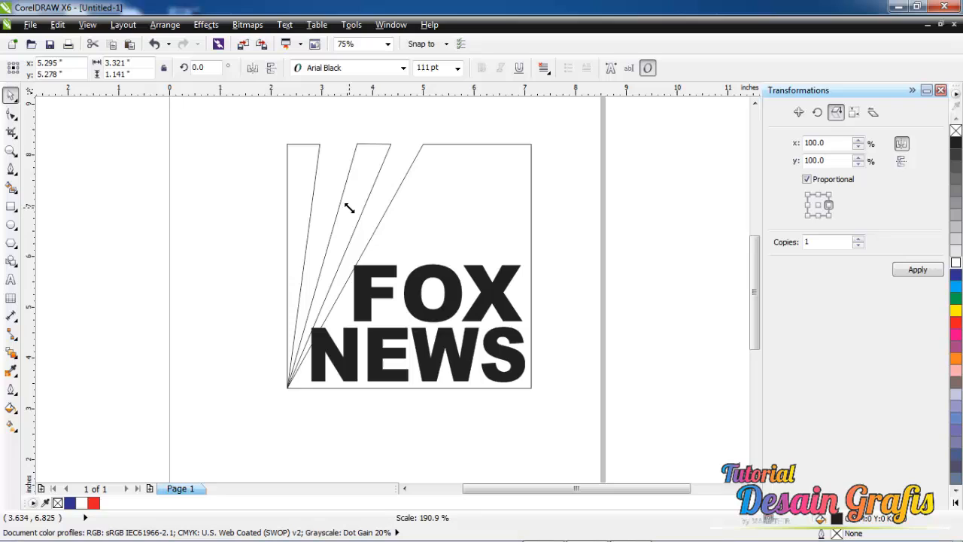
{"action": "left_click", "coordinate": [437, 294]}
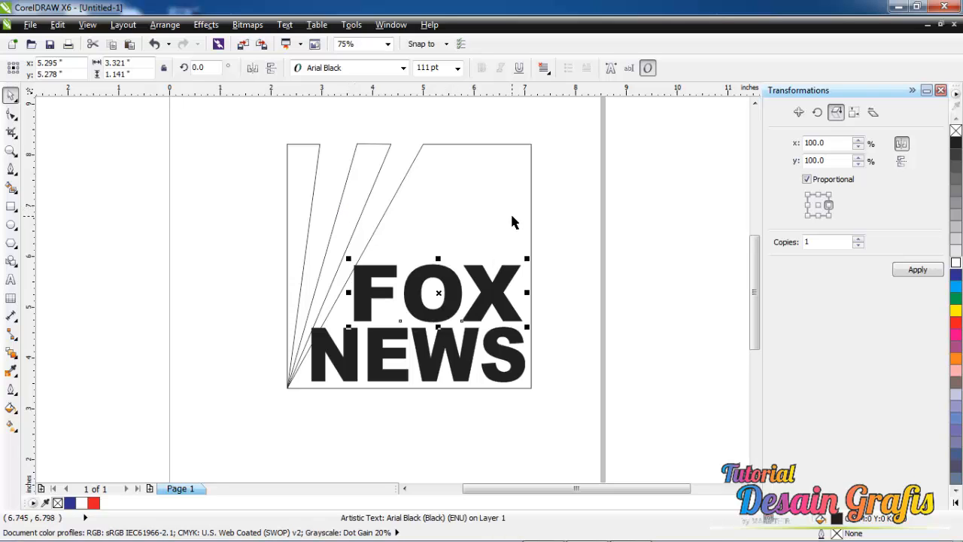
{"action": "mouse_move", "coordinate": [372, 264]}
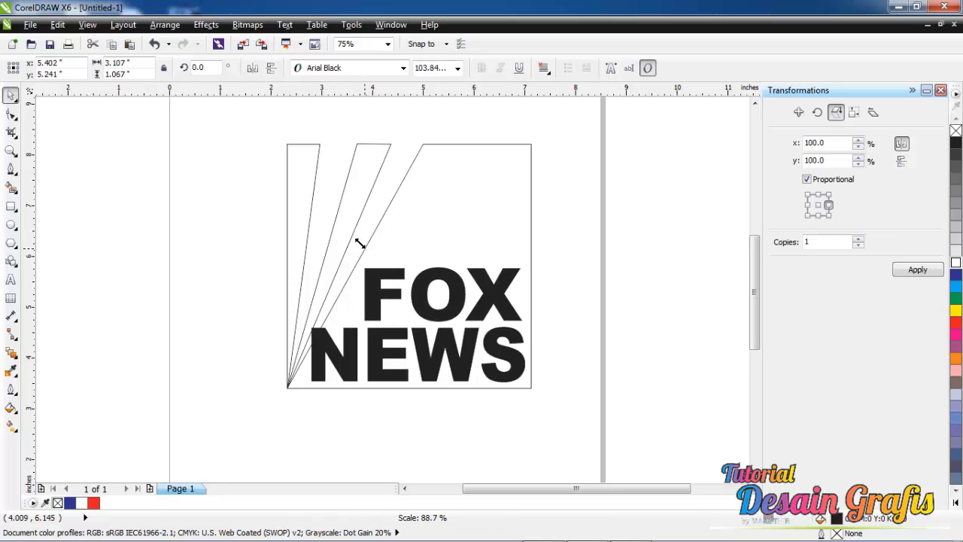
{"action": "left_click", "coordinate": [422, 293]}
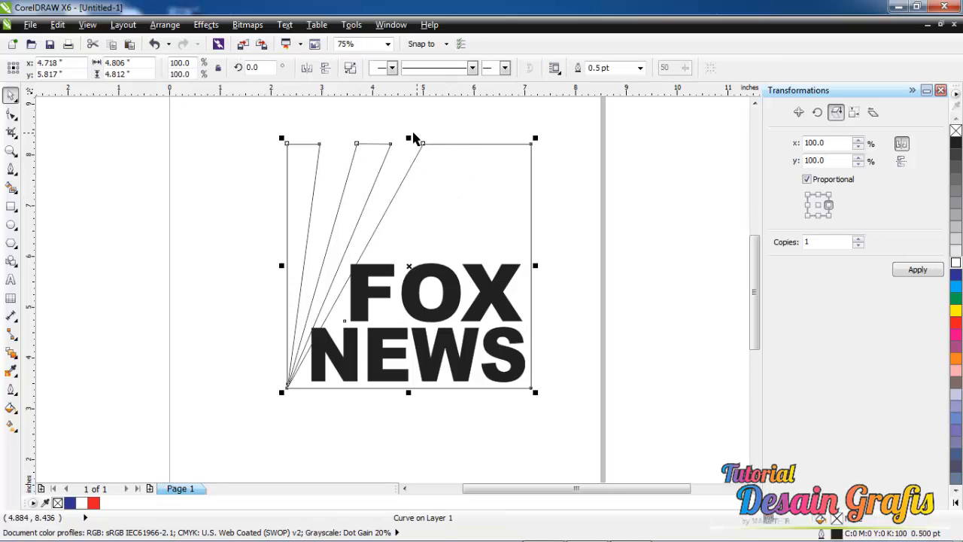
{"action": "left_click_drag", "start_coordinate": [409, 138], "coordinate": [409, 181]}
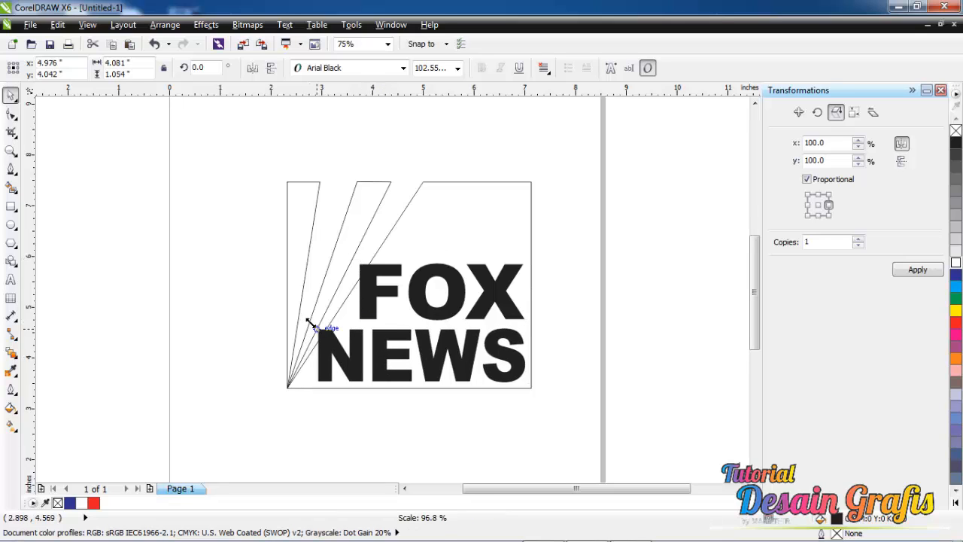
{"action": "left_click", "coordinate": [417, 361]}
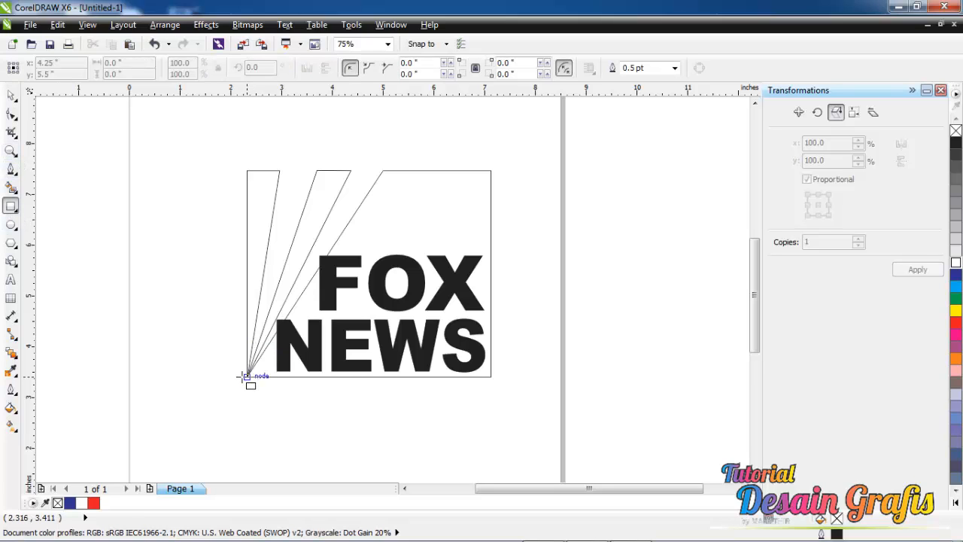
Draw a wide, short bar rectangle beneath the square matching its width
{"action": "left_click_drag", "start_coordinate": [248, 376], "coordinate": [489, 331]}
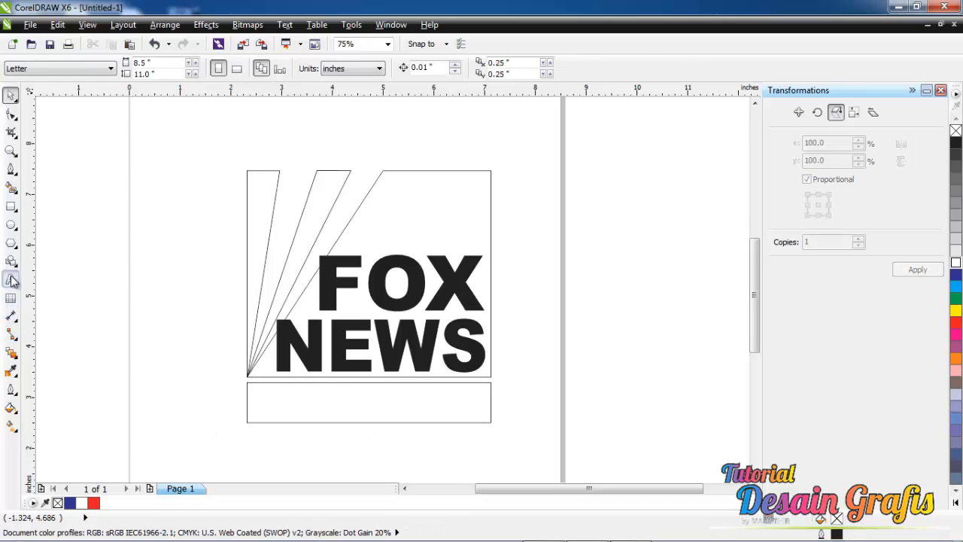
Add the text 'Channel' and enlarge it to span the bottom bar
{"action": "left_click", "coordinate": [11, 278]}
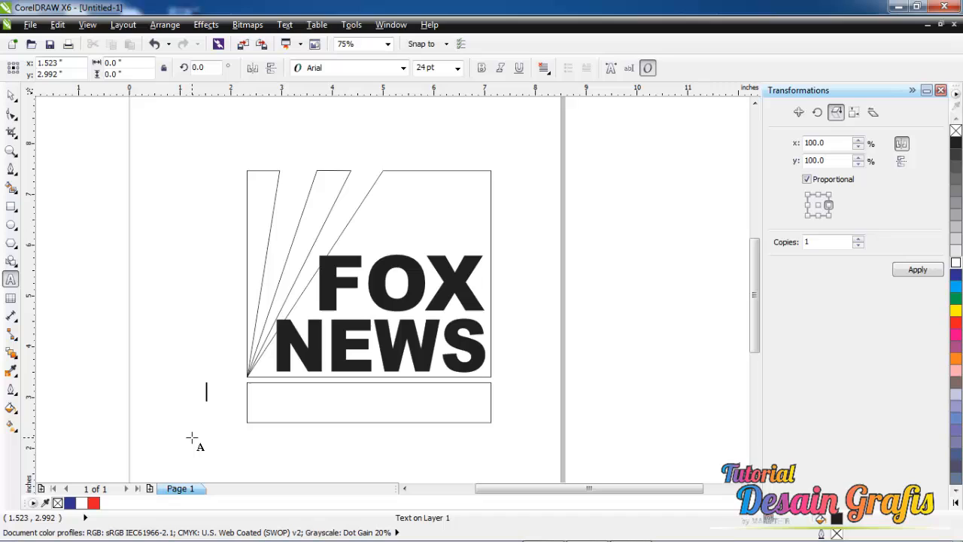
{"action": "type", "text": "Chann"}
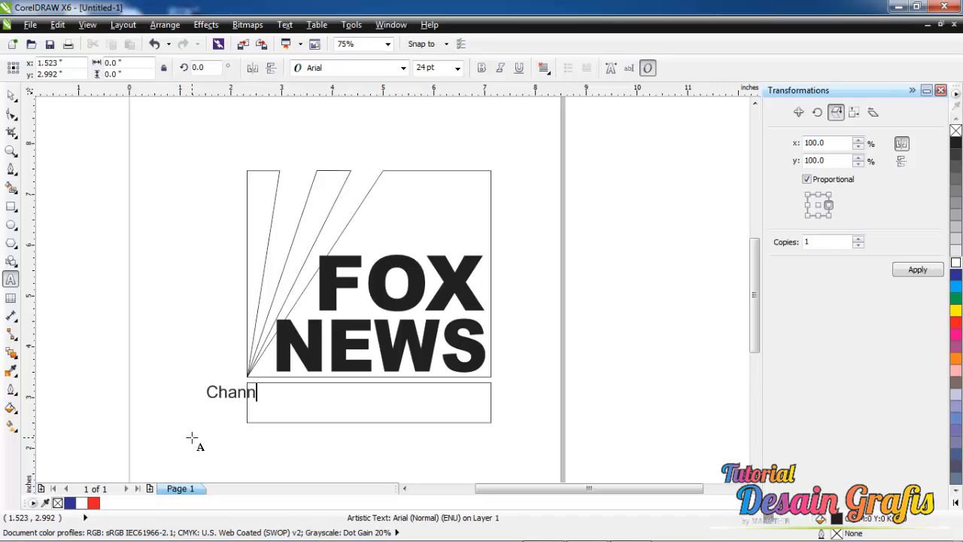
{"action": "type", "text": "el"}
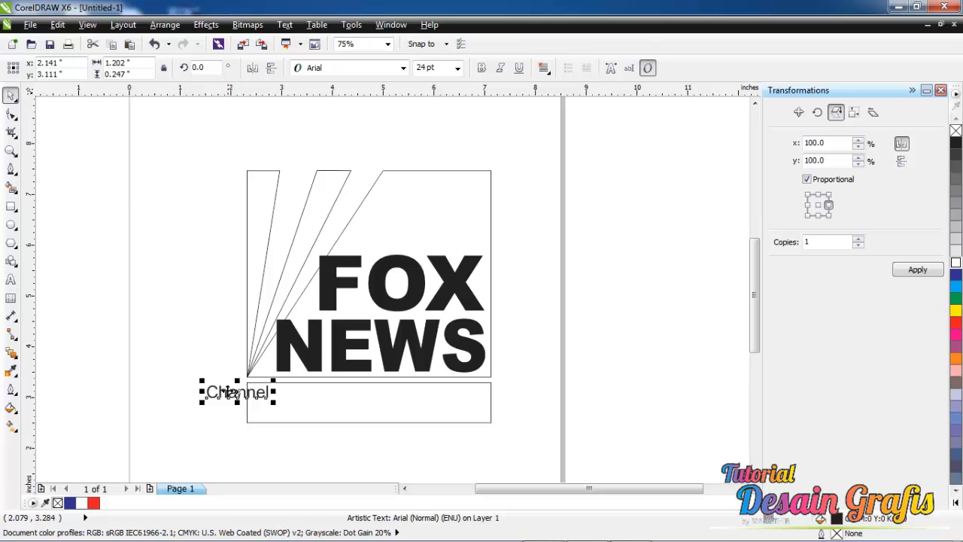
{"action": "left_click_drag", "start_coordinate": [237, 391], "coordinate": [285, 409]}
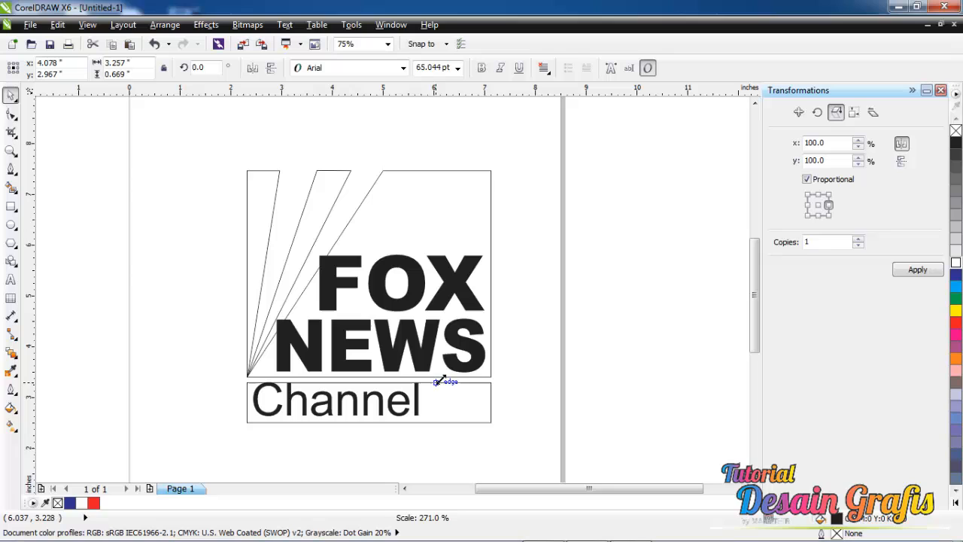
{"action": "left_click", "coordinate": [335, 400]}
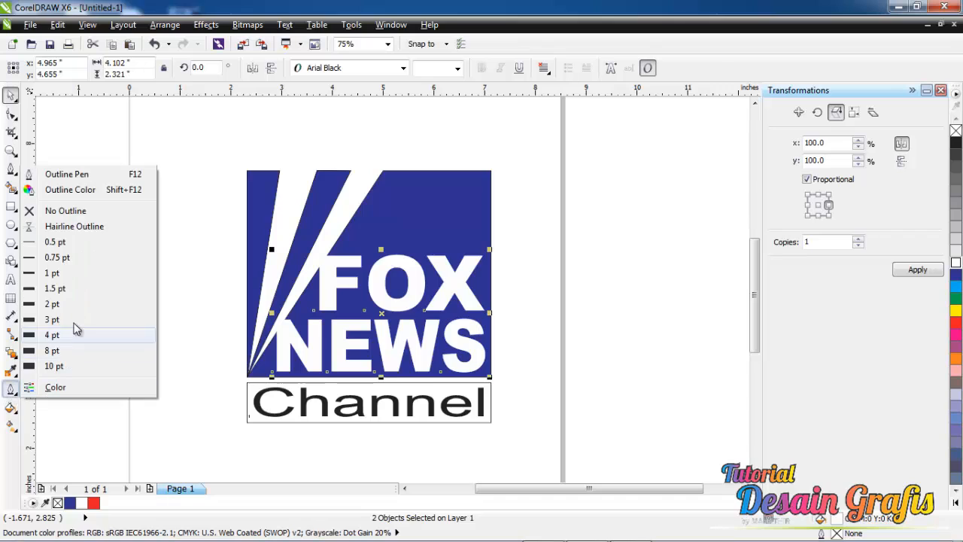
{"action": "mouse_move", "coordinate": [82, 292]}
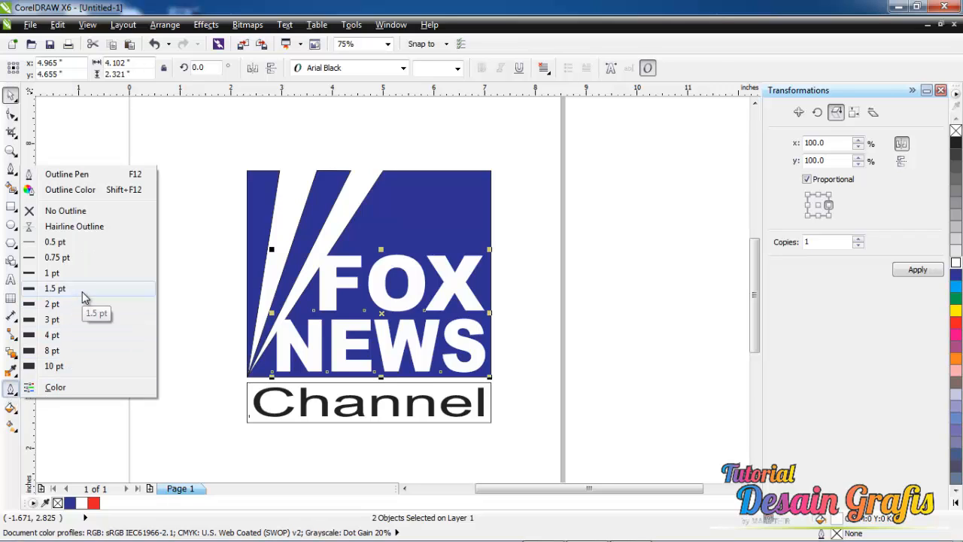
Give the lettering a 1.5 pt outline and choose its outline colour
{"action": "left_click", "coordinate": [54, 288]}
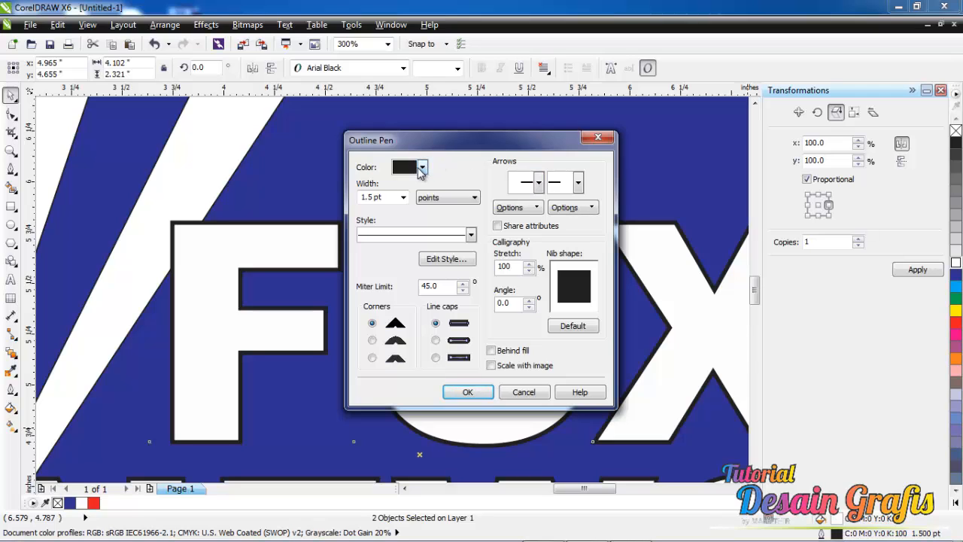
{"action": "left_click", "coordinate": [404, 166]}
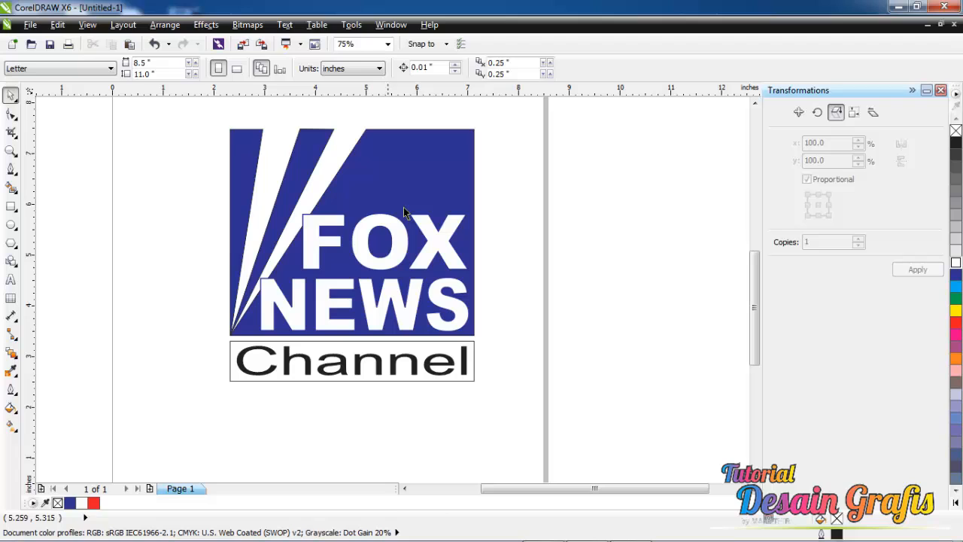
Set the wedge curve's outline from the Outline flyout
{"action": "left_click", "coordinate": [351, 232]}
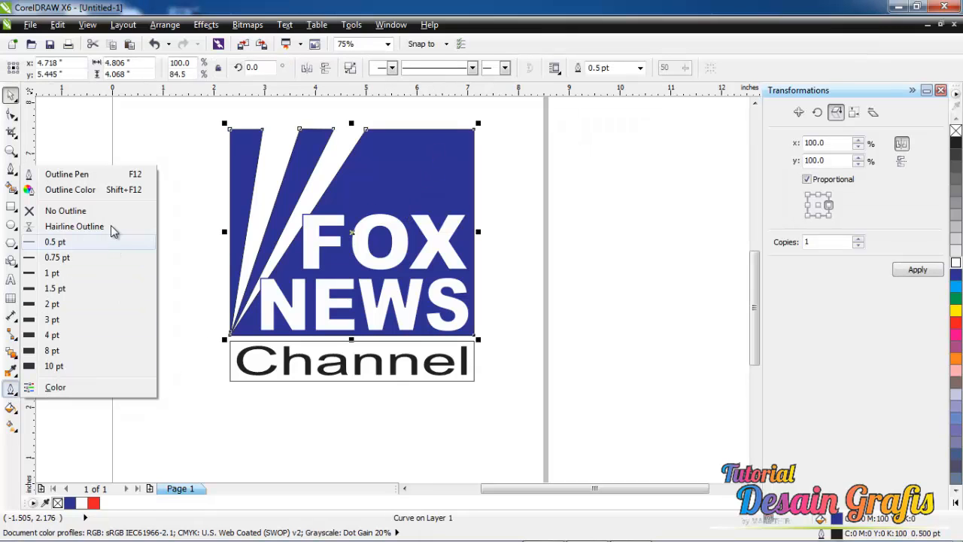
{"action": "left_click", "coordinate": [65, 211]}
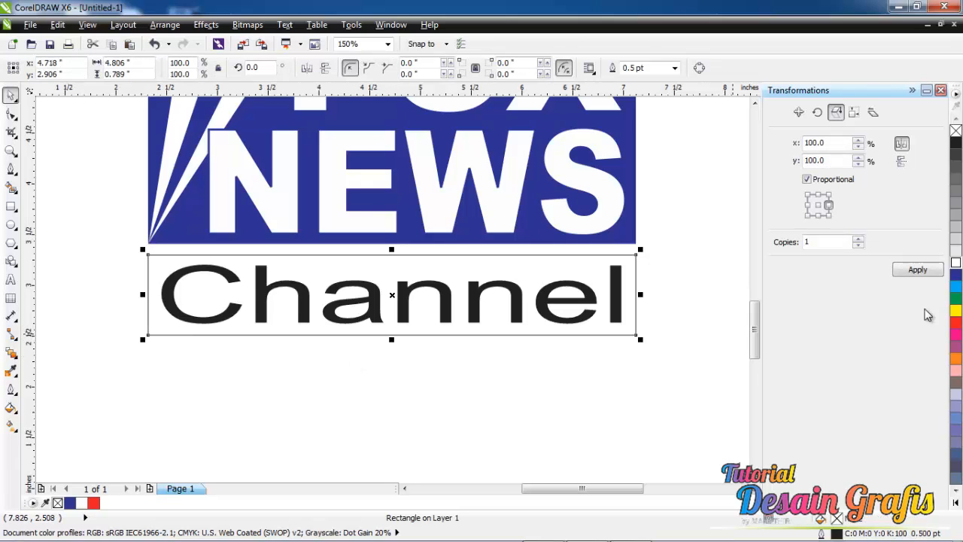
Fill the bottom bar red and give it no outline
{"action": "left_click", "coordinate": [955, 322]}
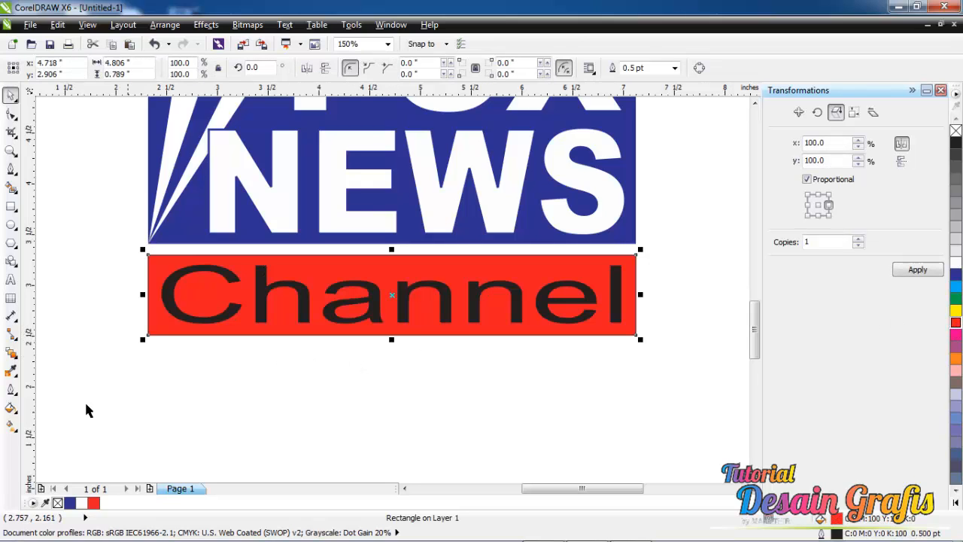
{"action": "left_click", "coordinate": [11, 389]}
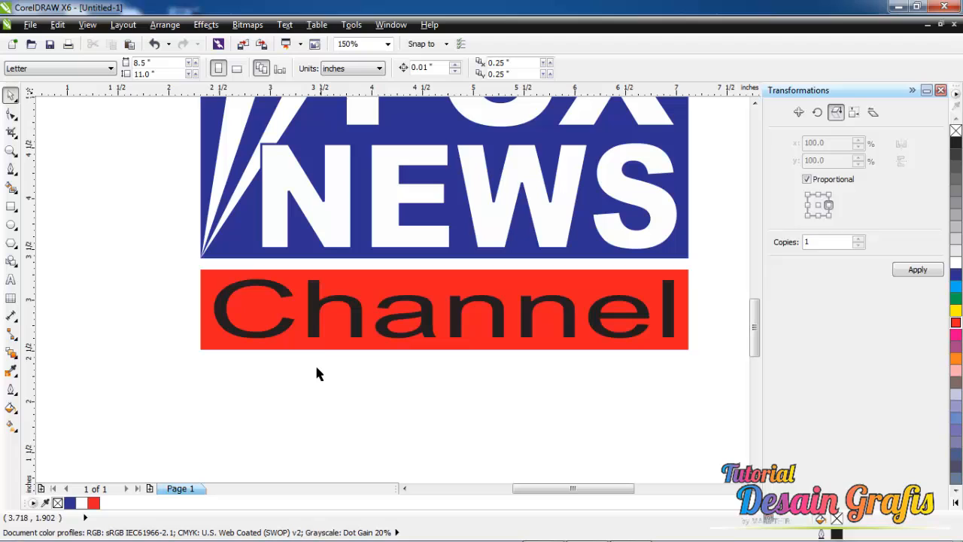
{"action": "left_click", "coordinate": [444, 309]}
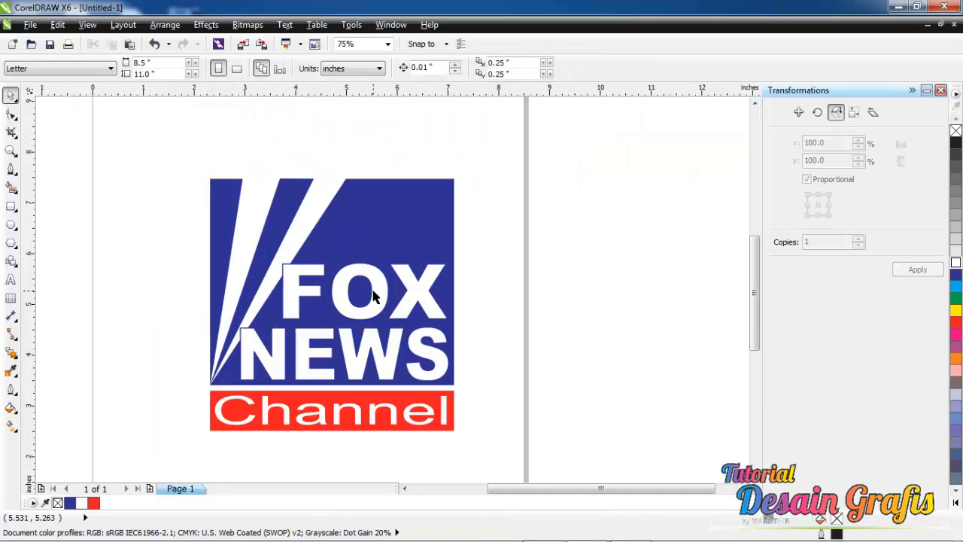
{"action": "mouse_move", "coordinate": [328, 364]}
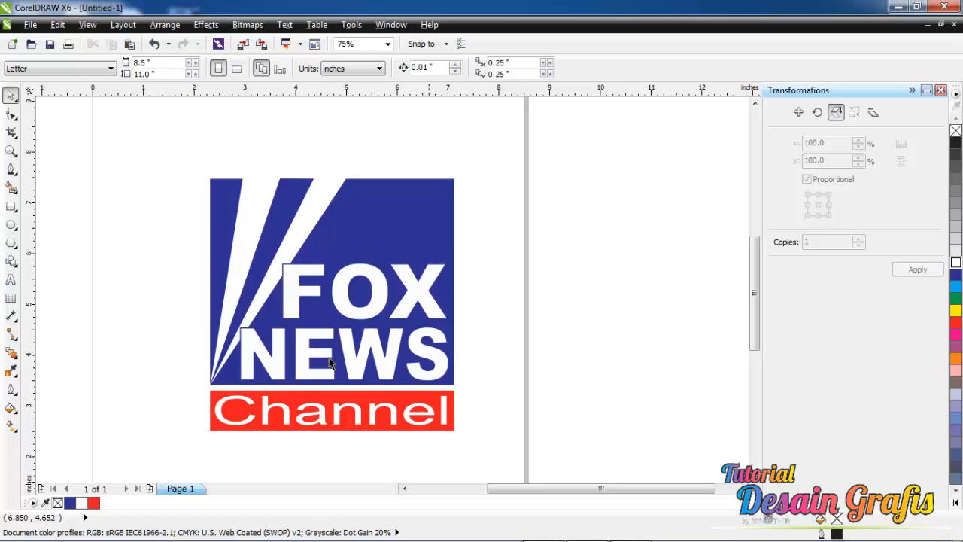
{"action": "mouse_move", "coordinate": [474, 445]}
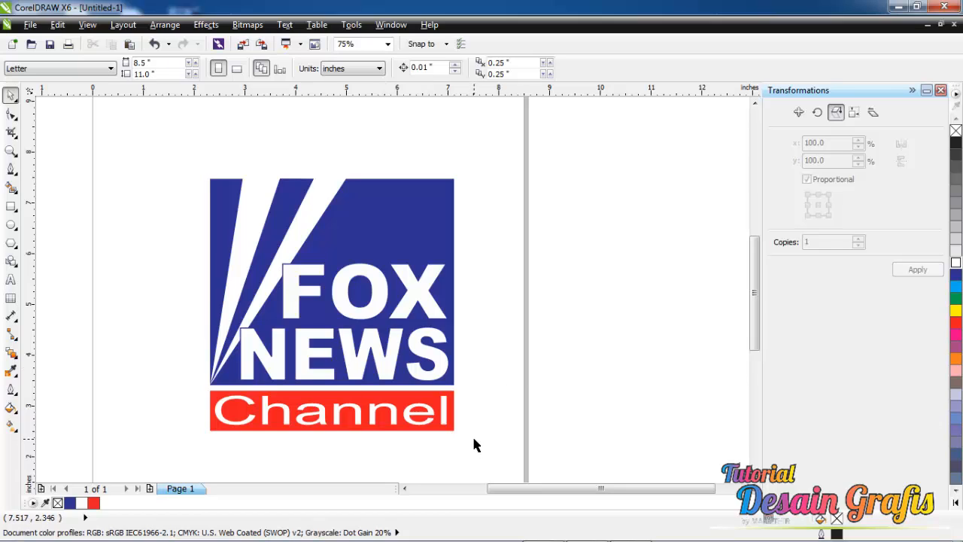
{"action": "mouse_move", "coordinate": [466, 435]}
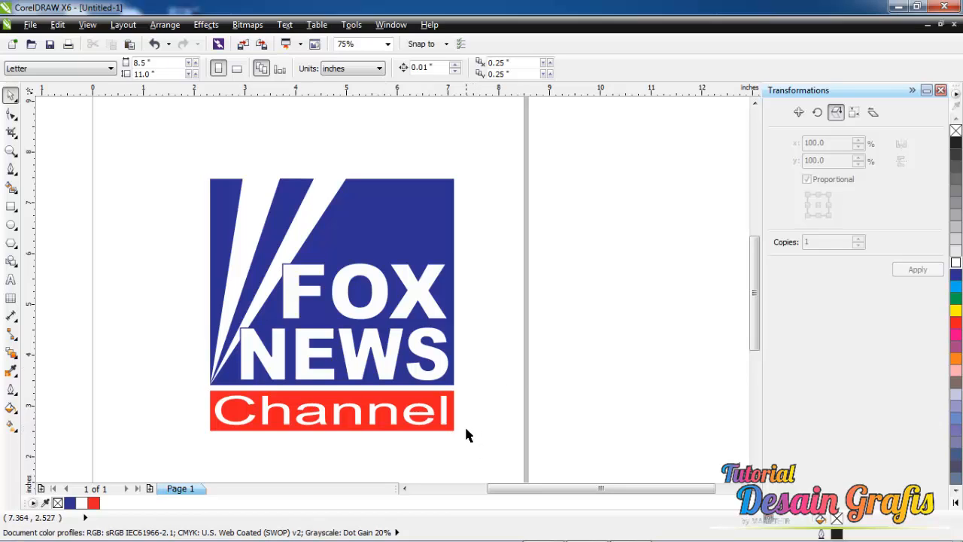
{"action": "mouse_move", "coordinate": [474, 445]}
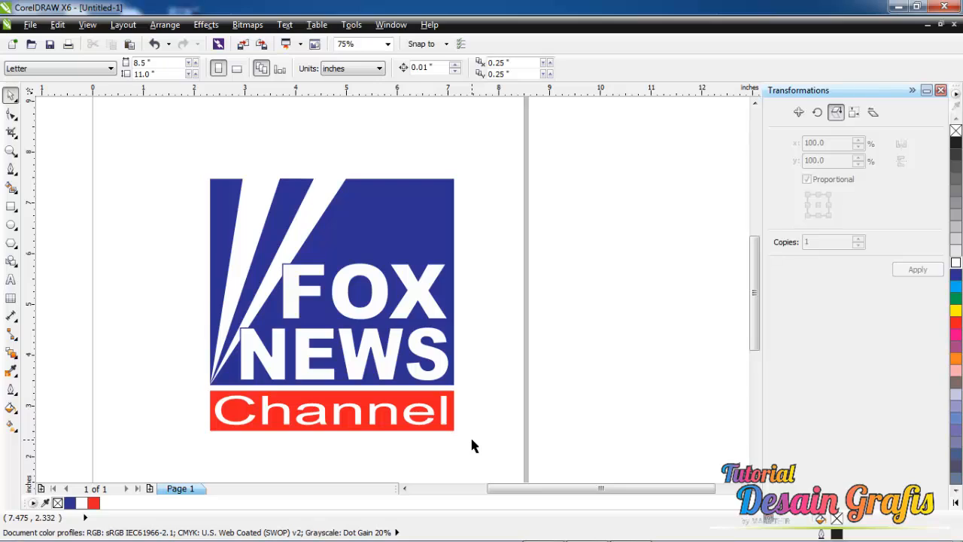
{"action": "mouse_move", "coordinate": [474, 456]}
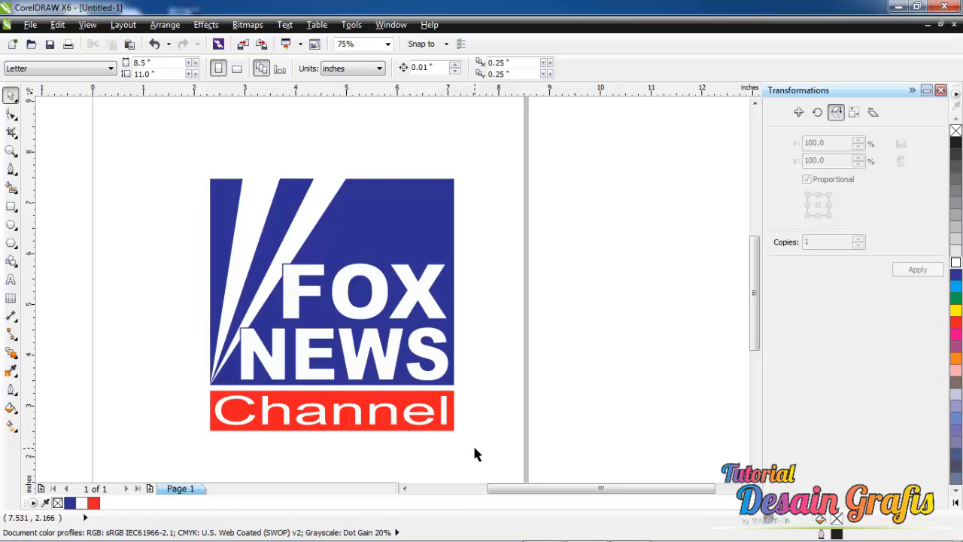
{"action": "mouse_move", "coordinate": [480, 459]}
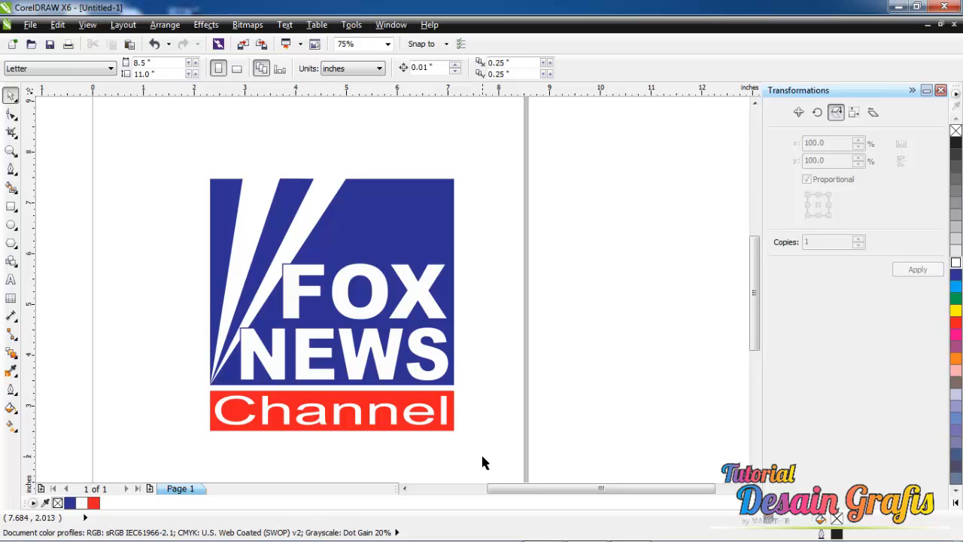
{"action": "mouse_move", "coordinate": [492, 454]}
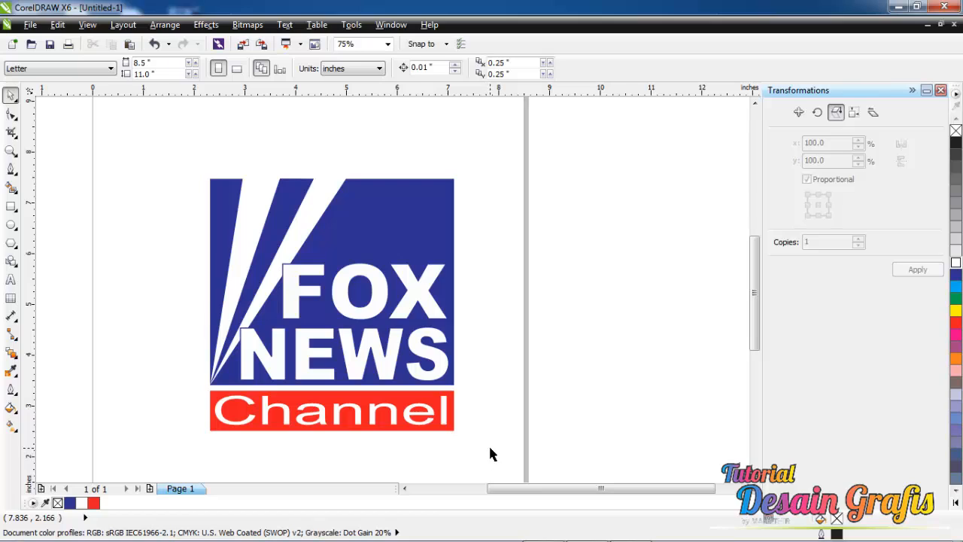
{"action": "mouse_move", "coordinate": [482, 455]}
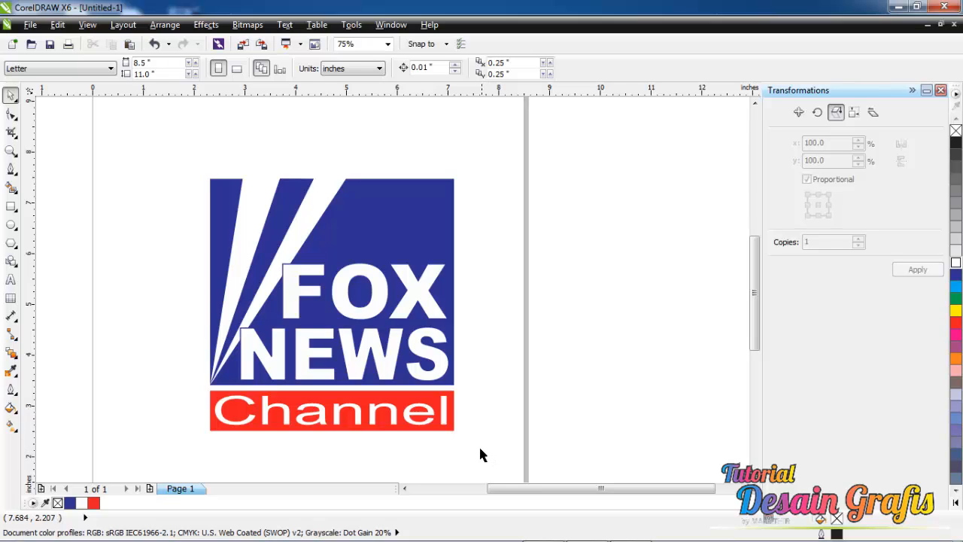
{"action": "mouse_move", "coordinate": [480, 452]}
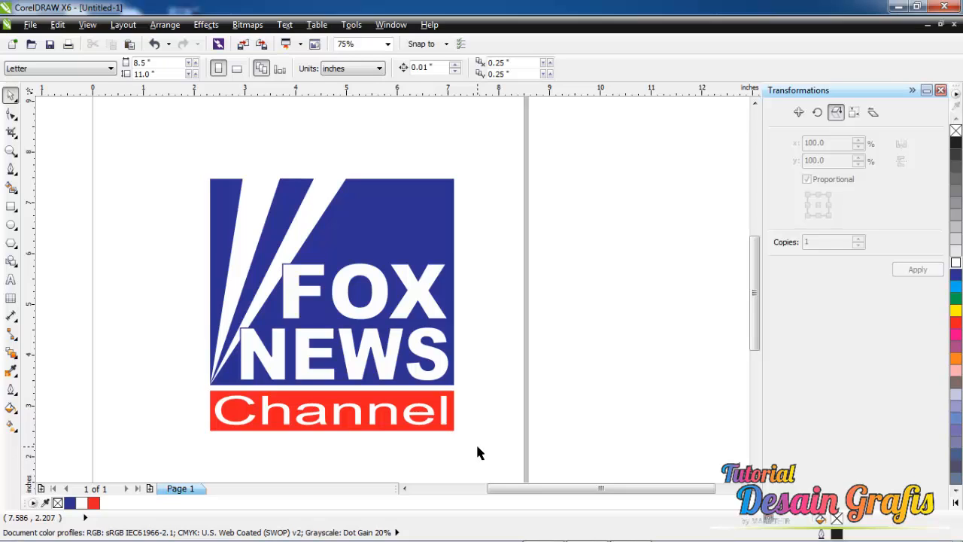
{"action": "mouse_move", "coordinate": [474, 455]}
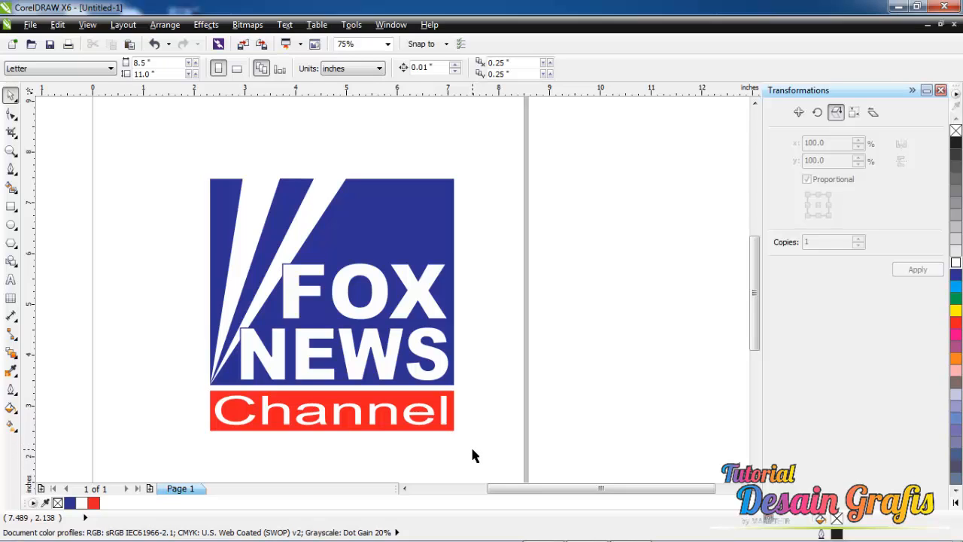